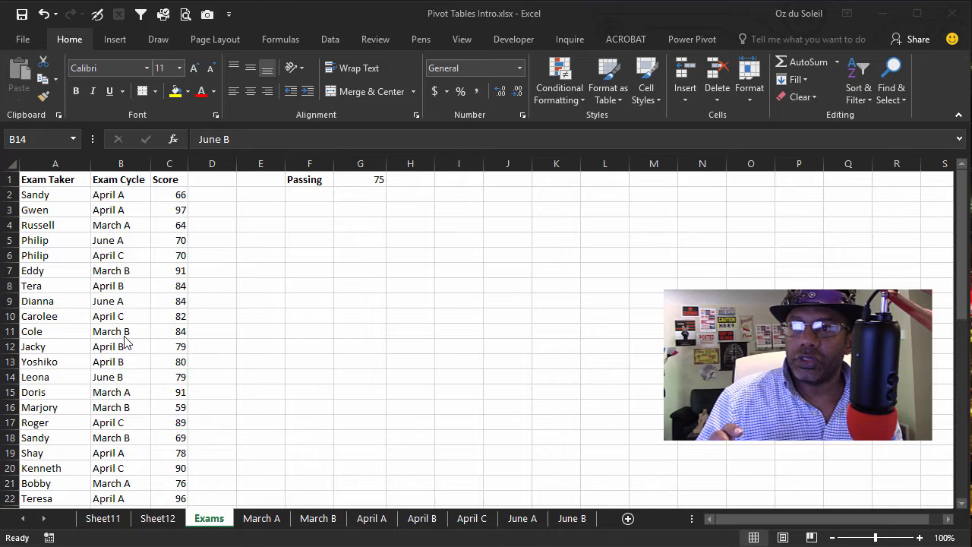
# Select a cell in the exam data and start formatting A1:C48 as a table with headers
pyautogui.click(121, 377)
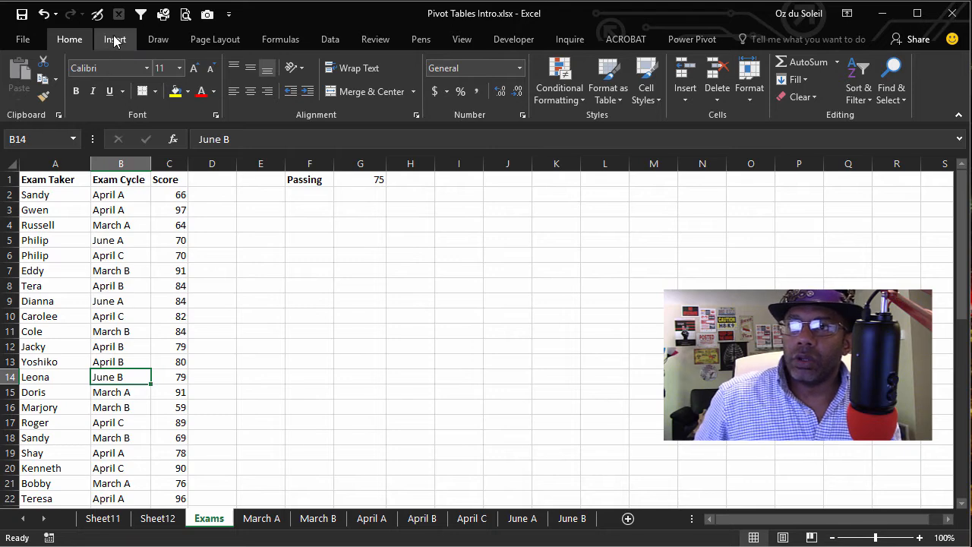
pyautogui.click(608, 80)
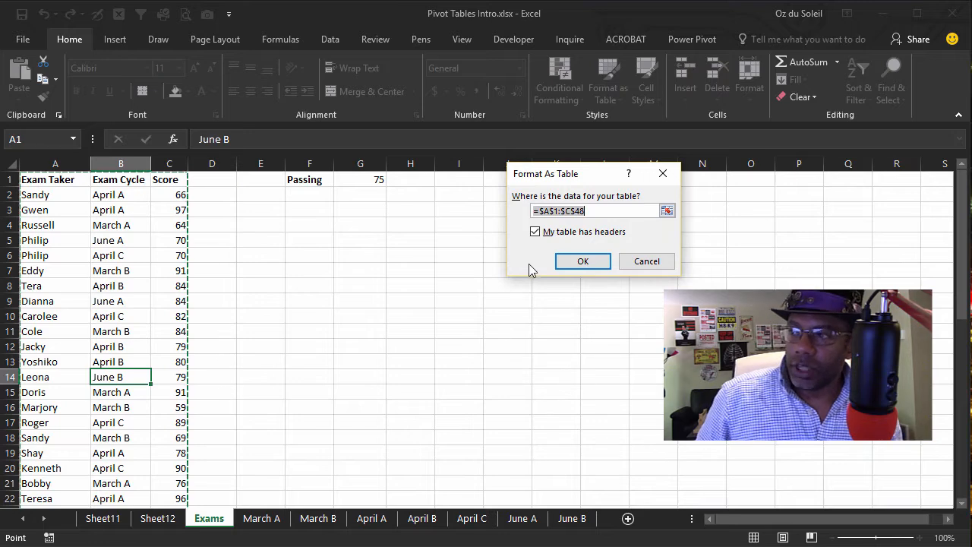
# Confirm Table1 and insert an empty PivotTable1 from it on new Sheet1
pyautogui.click(582, 260)
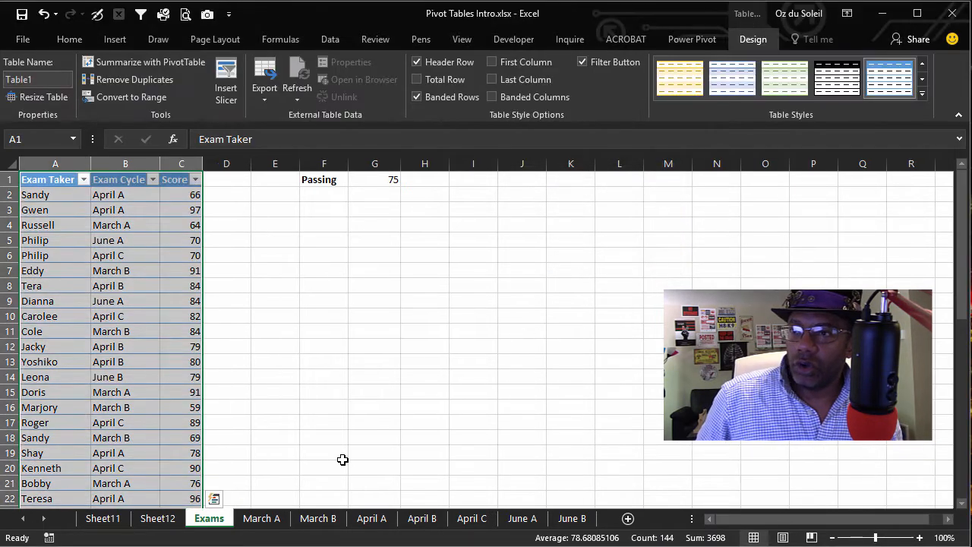
pyautogui.click(181, 300)
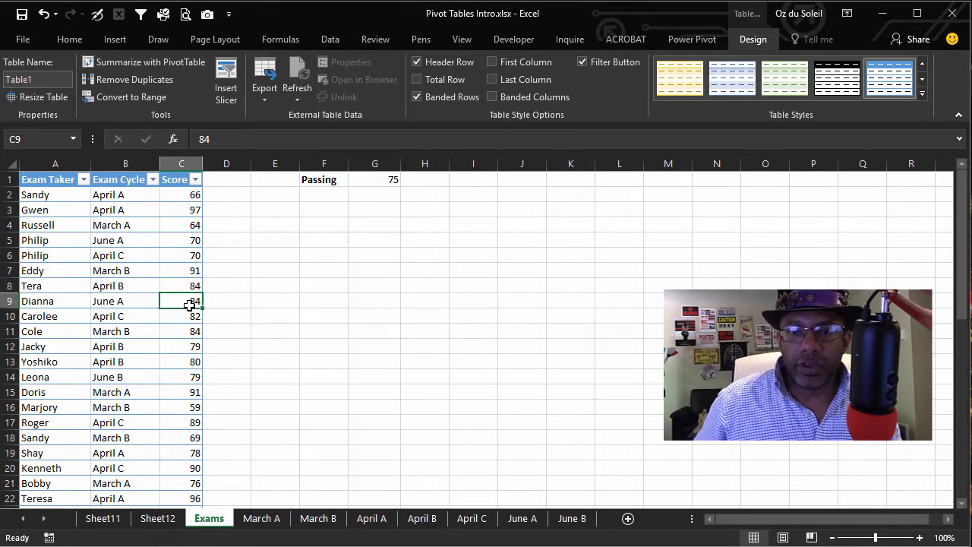
pyautogui.click(114, 39)
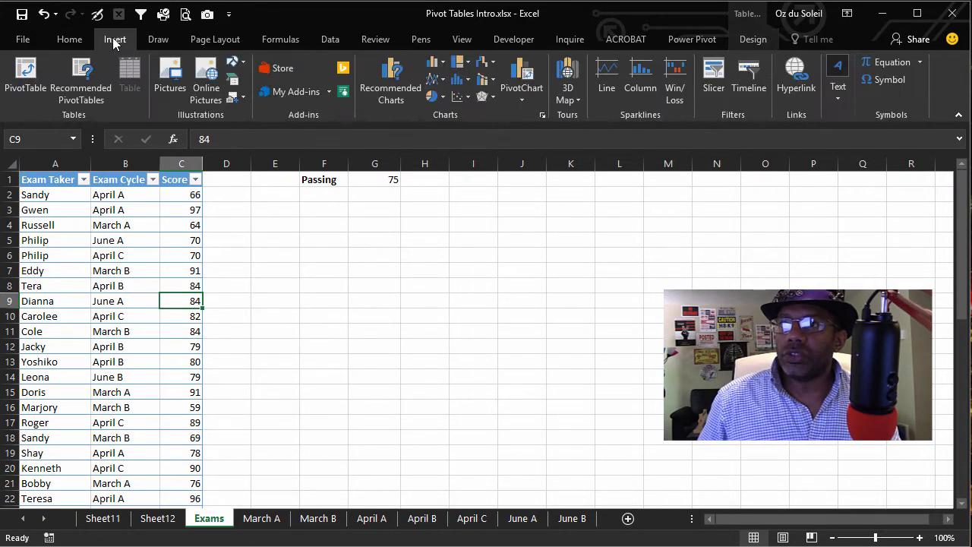
pyautogui.click(25, 76)
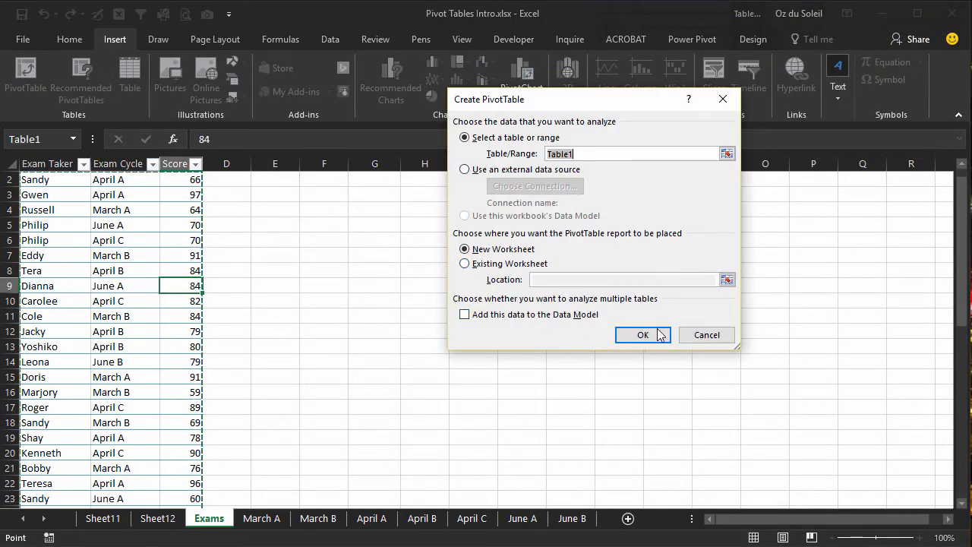
pyautogui.click(642, 335)
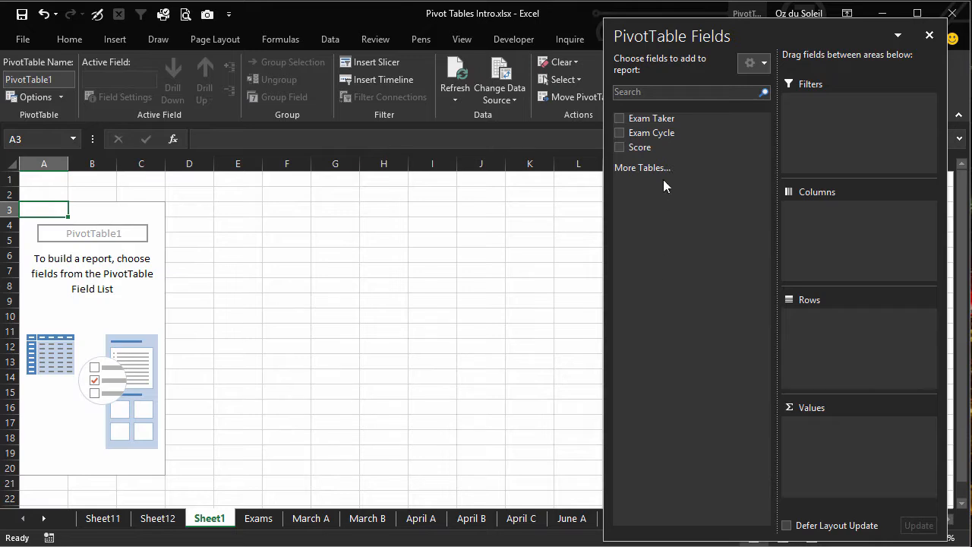
pyautogui.moveTo(651, 133)
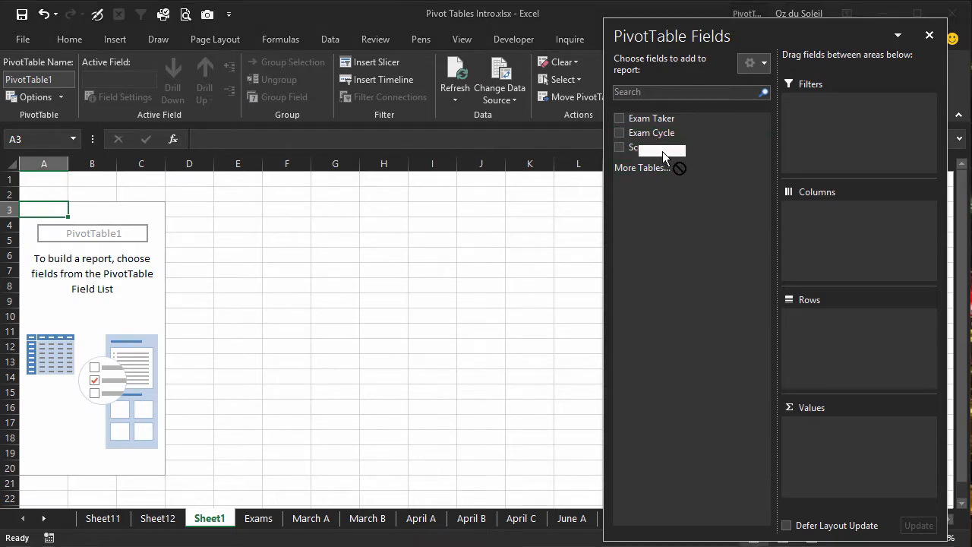
# Set PivotTable1 to sum Score by Exam Taker rows across Exam Cycle columns
pyautogui.click(620, 132)
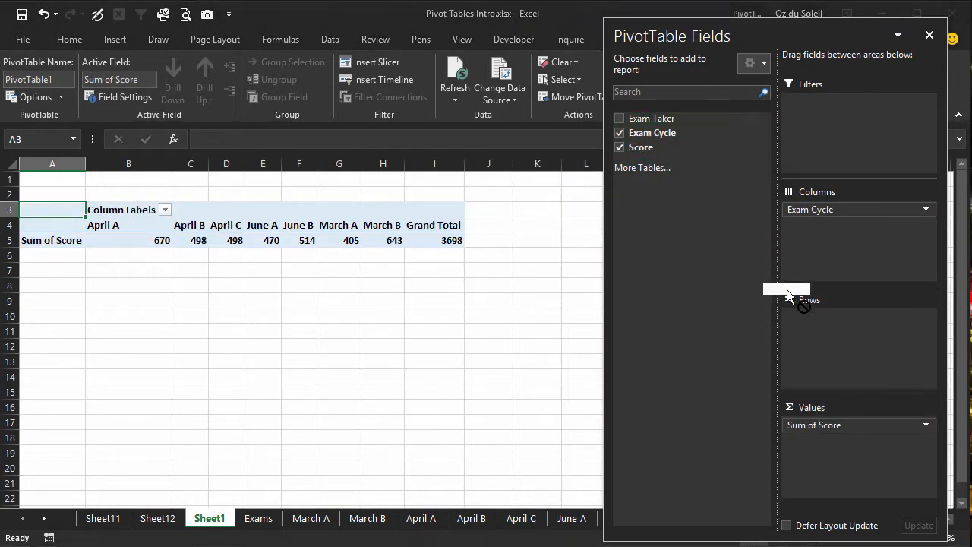
pyautogui.click(619, 118)
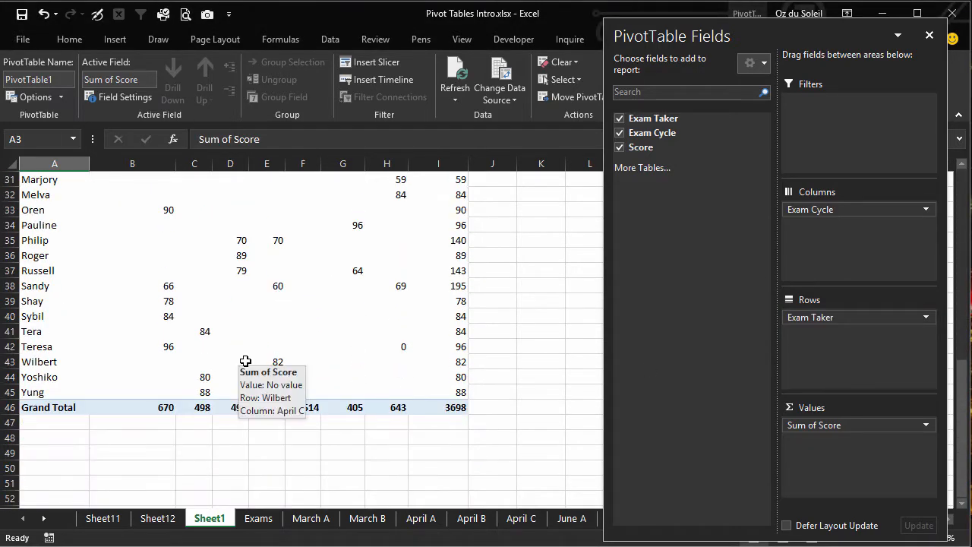
pyautogui.scroll(3)
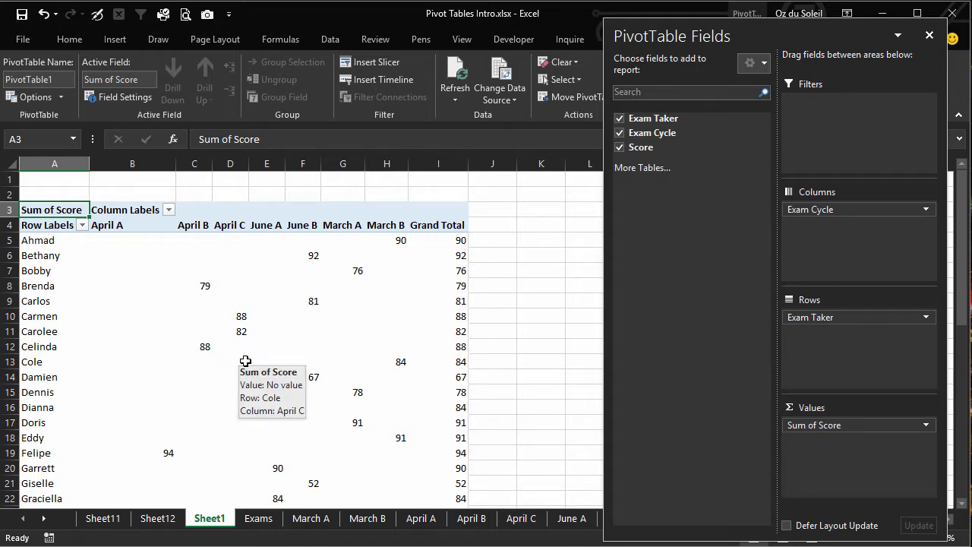
pyautogui.moveTo(188, 506)
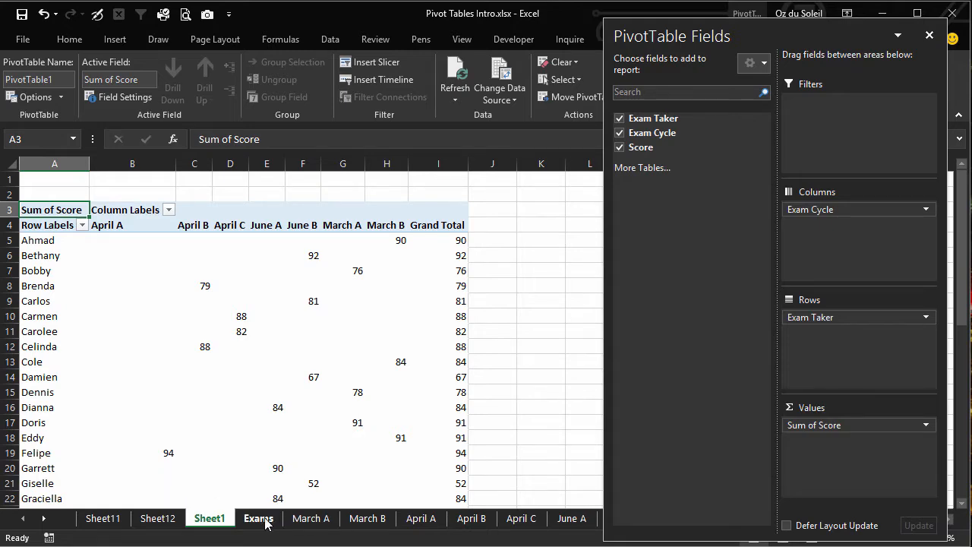
pyautogui.click(259, 518)
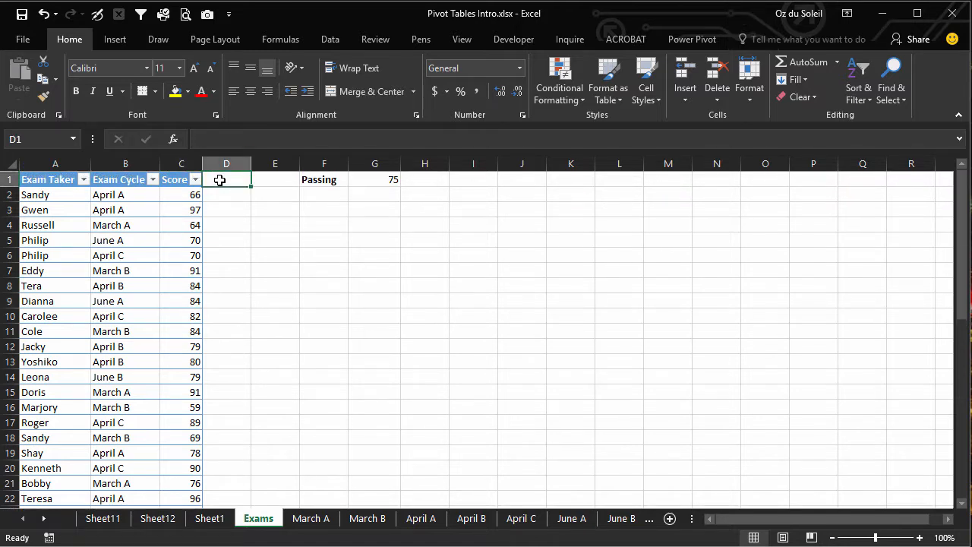
pyautogui.write('P/F')
pyautogui.click(227, 195)
pyautogui.write('=')
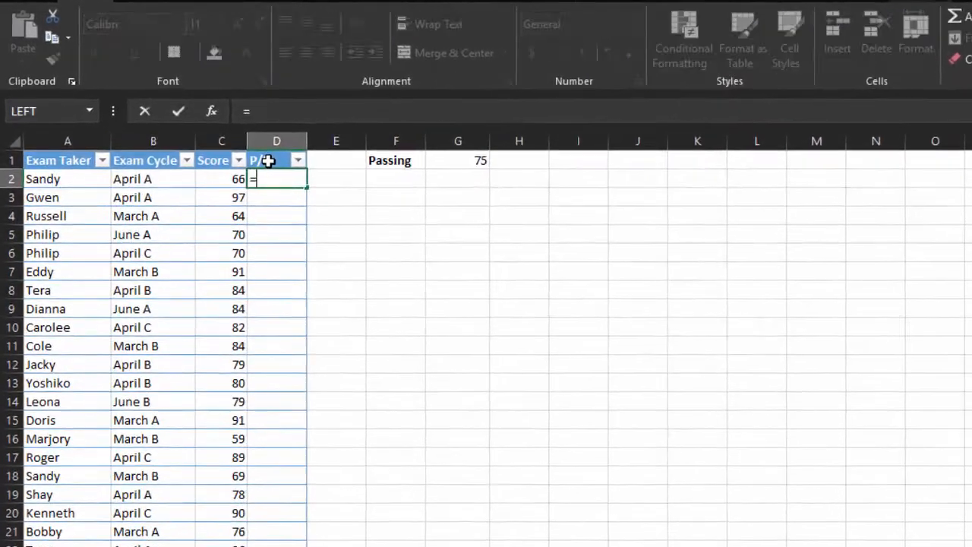
pyautogui.write('if(')
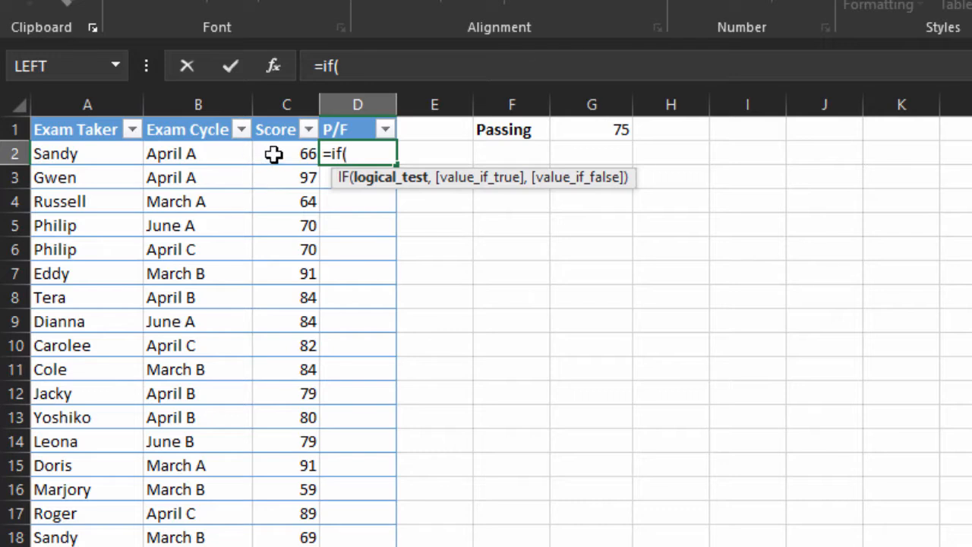
pyautogui.click(287, 153)
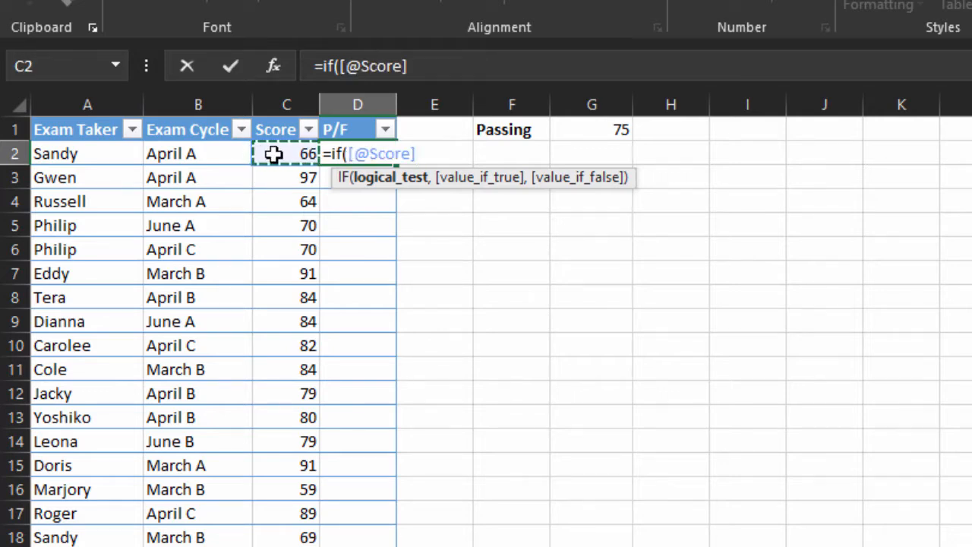
pyautogui.write('>=')
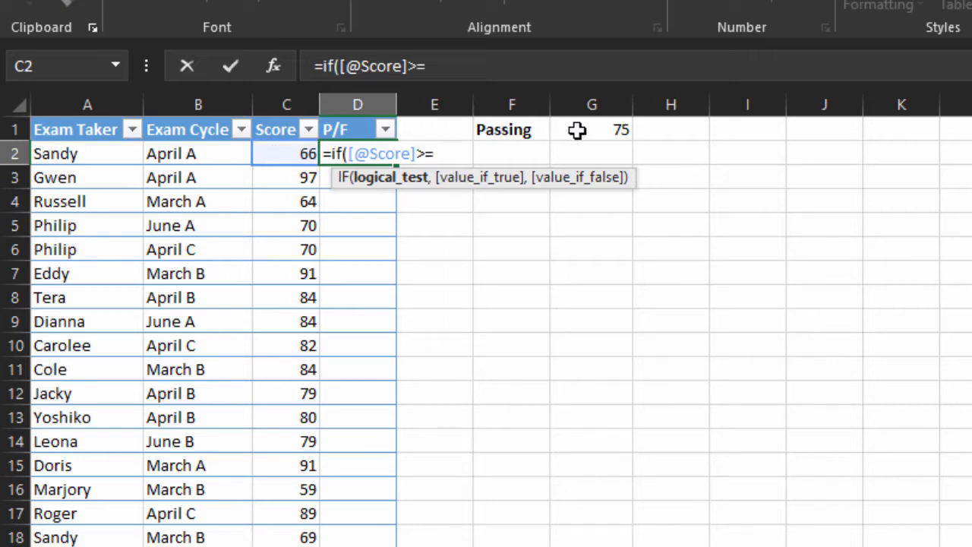
pyautogui.click(592, 129)
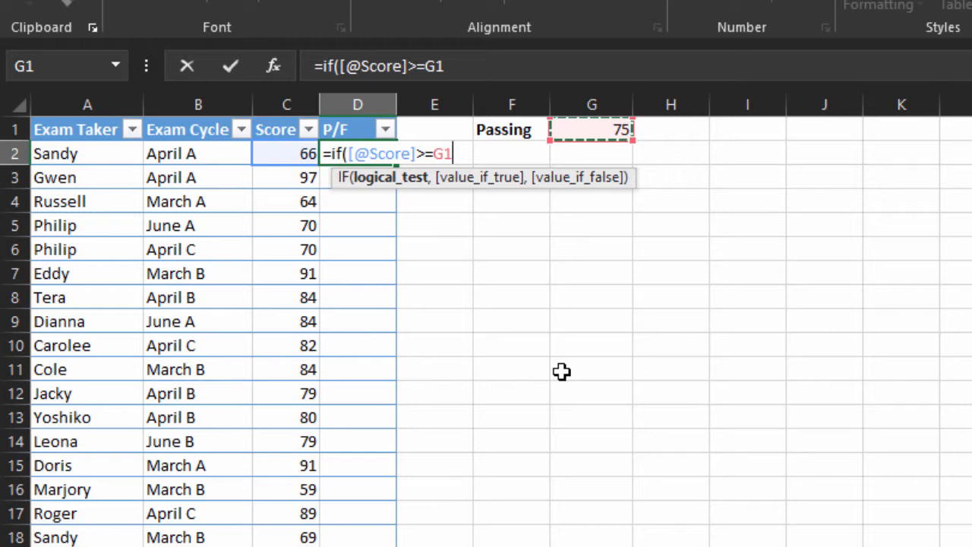
pyautogui.press('f4')
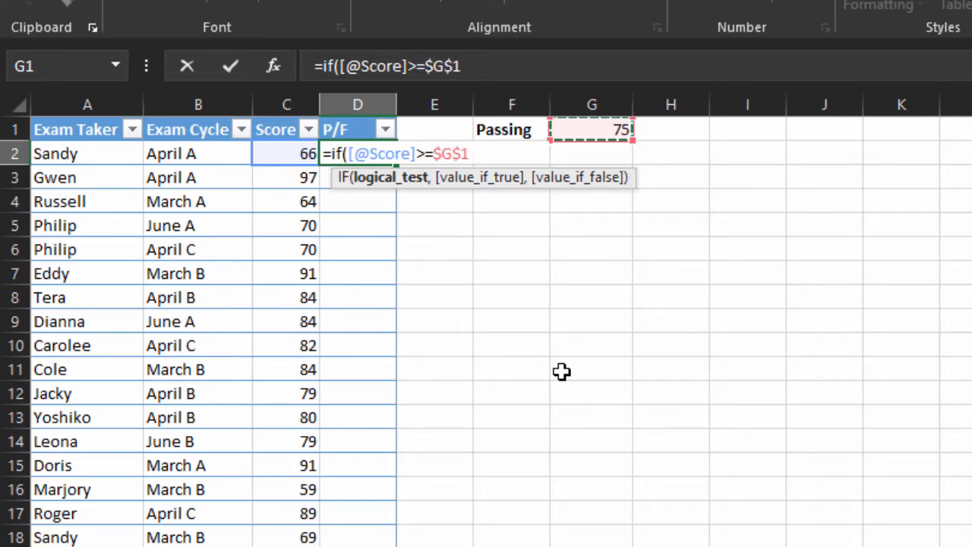
pyautogui.write(',')
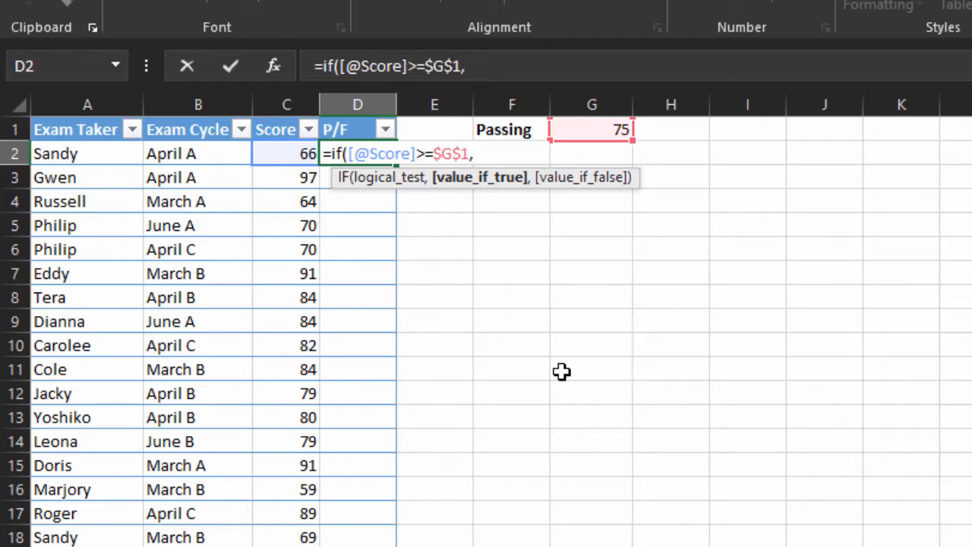
pyautogui.write('"P')
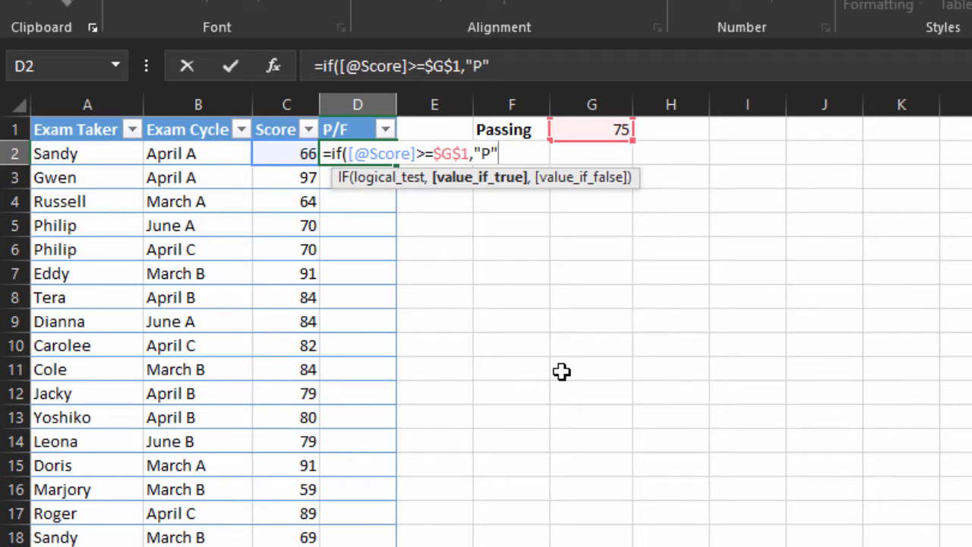
pyautogui.write(',')
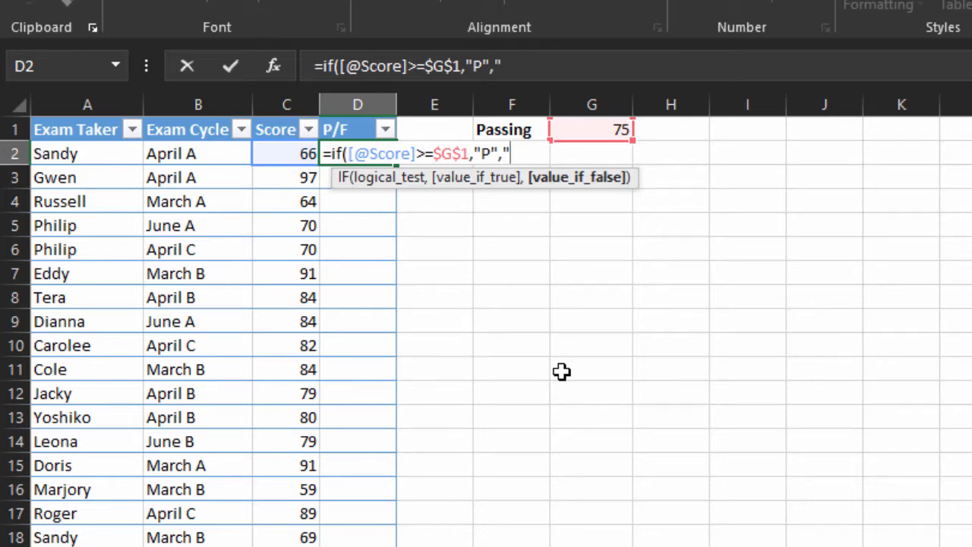
pyautogui.write('F")')
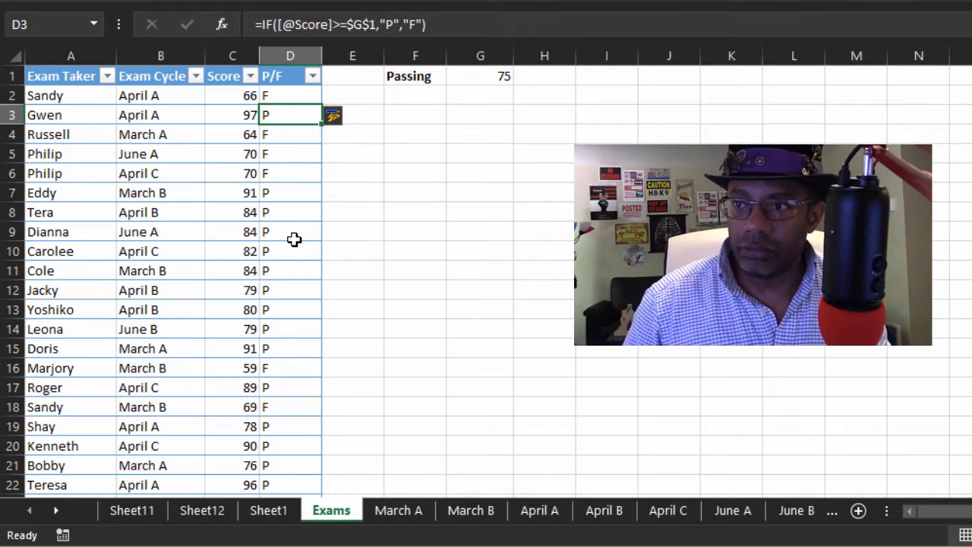
# Enter a new row 49 for Elsa in cycle June A with score 91
pyautogui.scroll(-3)
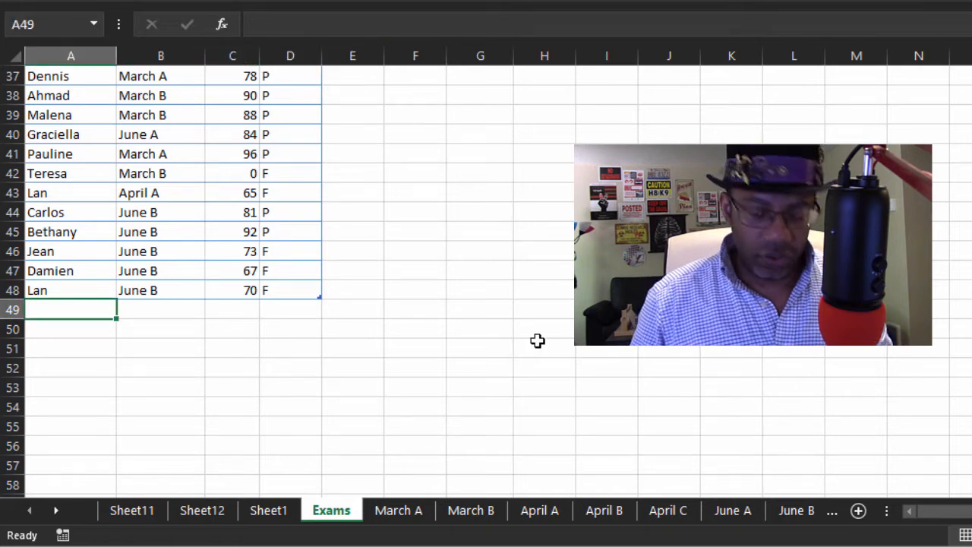
pyautogui.write('Elsa')
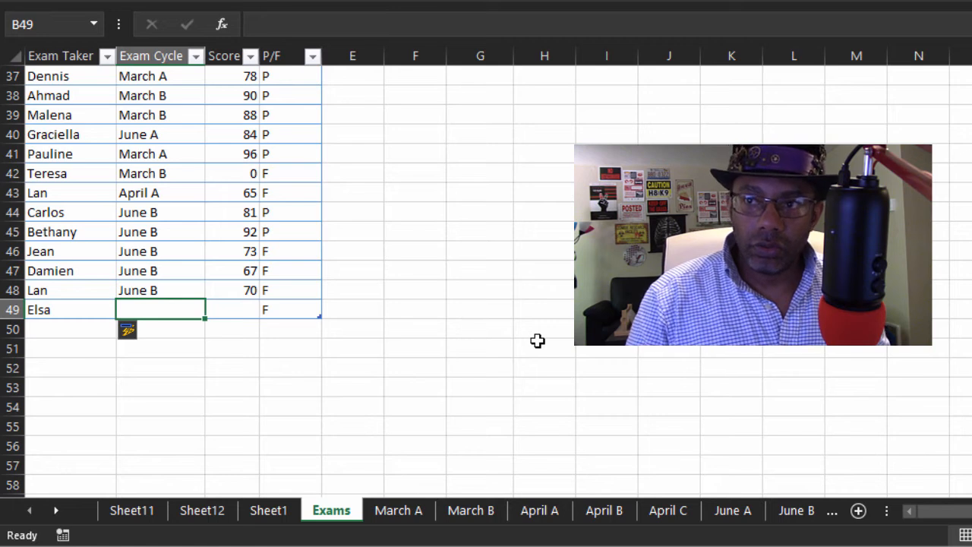
pyautogui.write('June A')
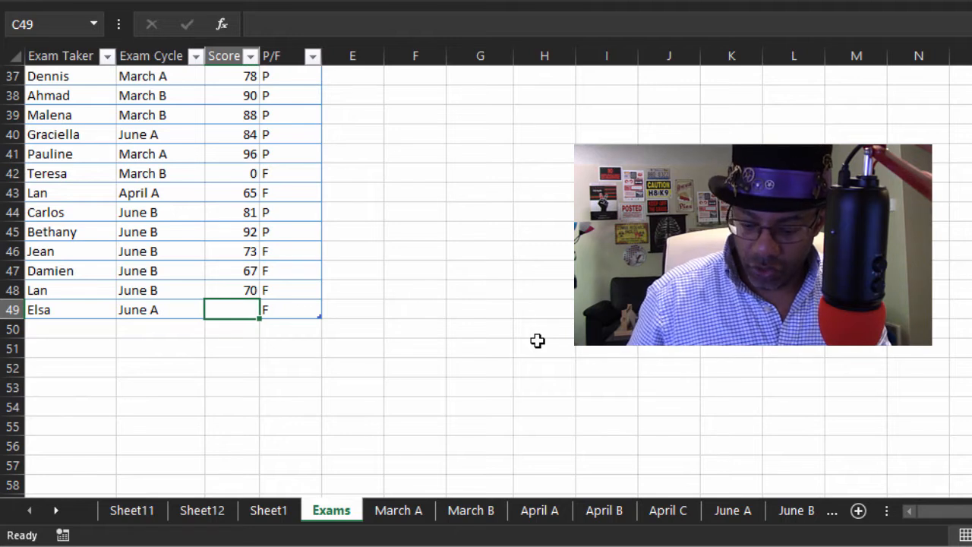
pyautogui.write('91')
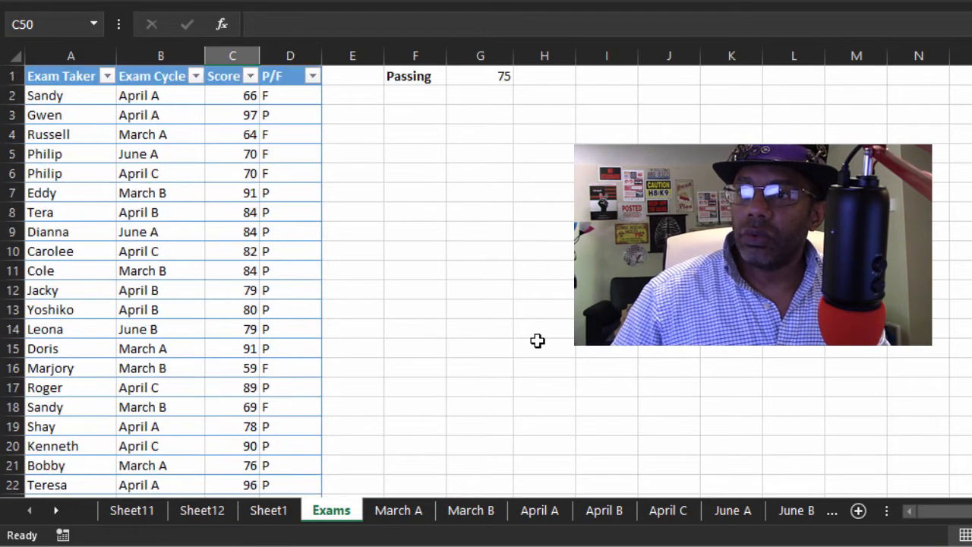
# Add P/F to the pivot table and hide totals through the Design tab's Subtotals options
pyautogui.click(160, 231)
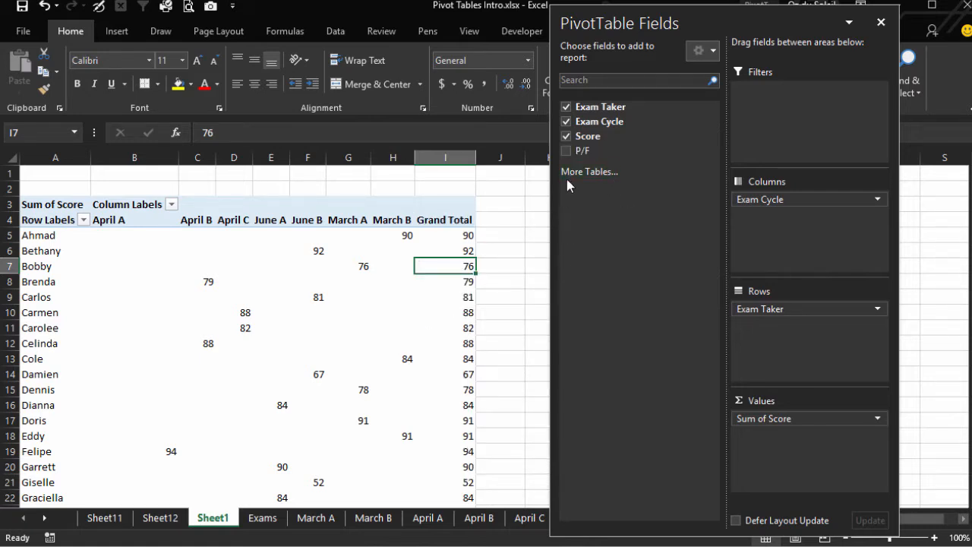
pyautogui.click(566, 151)
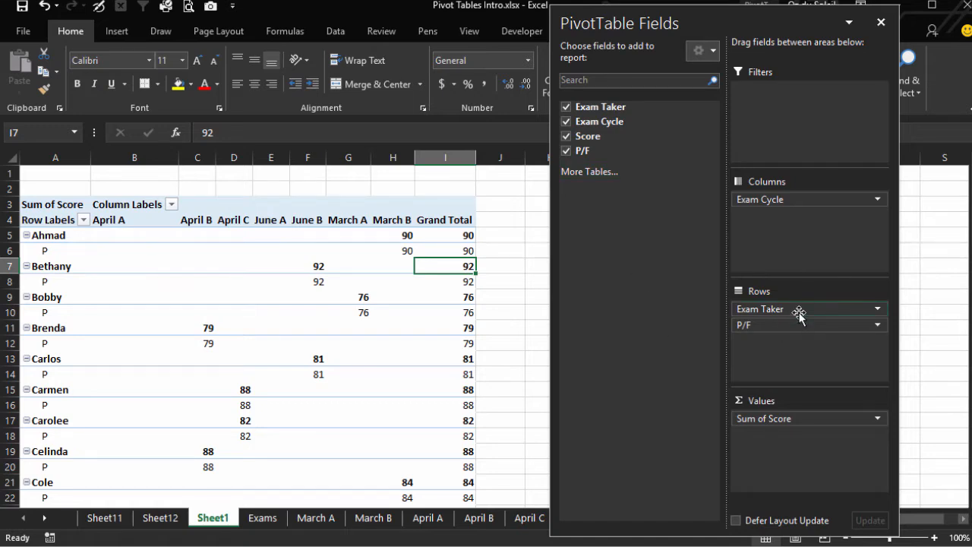
pyautogui.moveTo(797, 311)
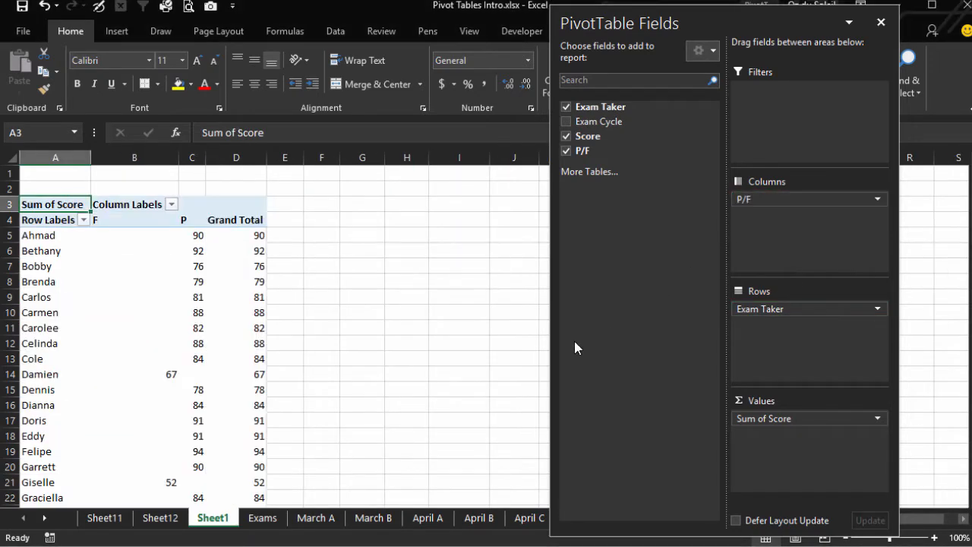
pyautogui.moveTo(404, 354)
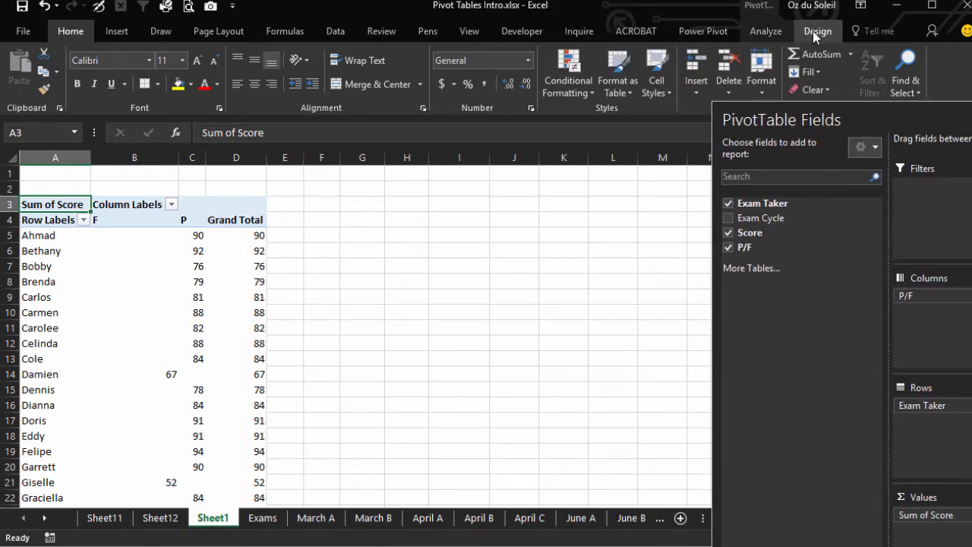
pyautogui.click(61, 72)
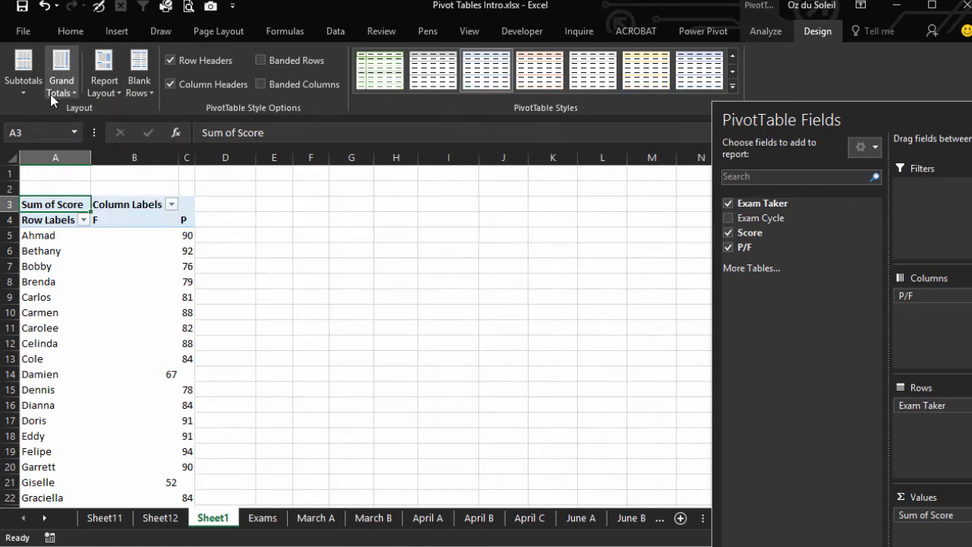
pyautogui.click(23, 72)
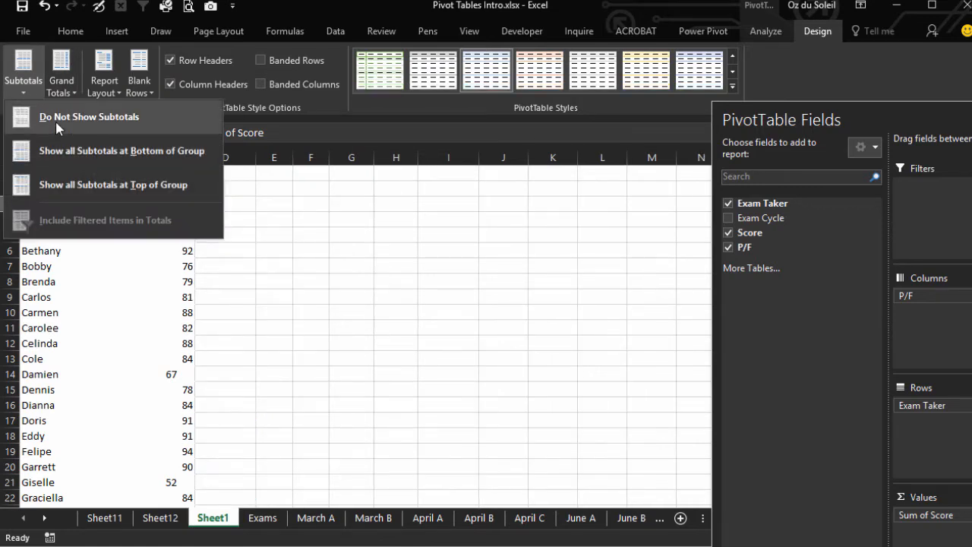
pyautogui.click(89, 116)
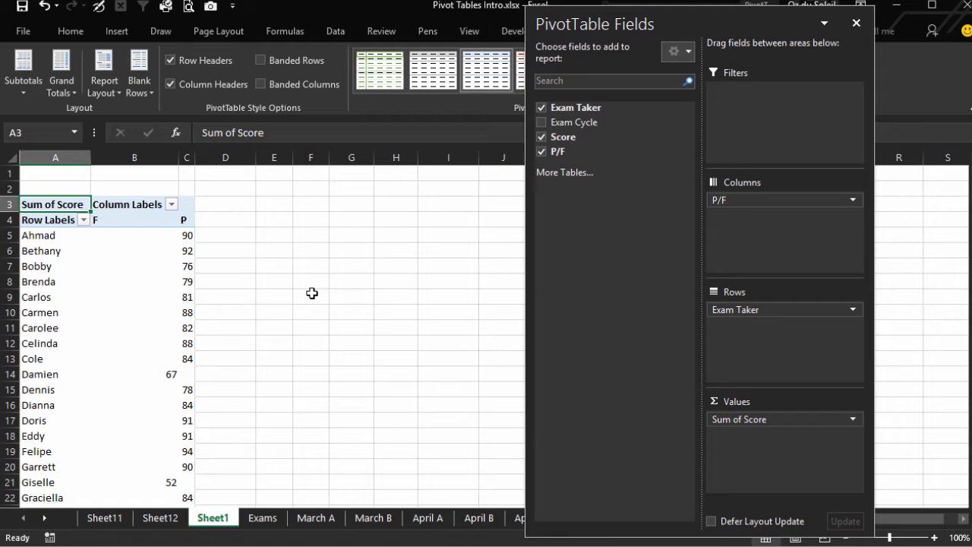
pyautogui.moveTo(295, 534)
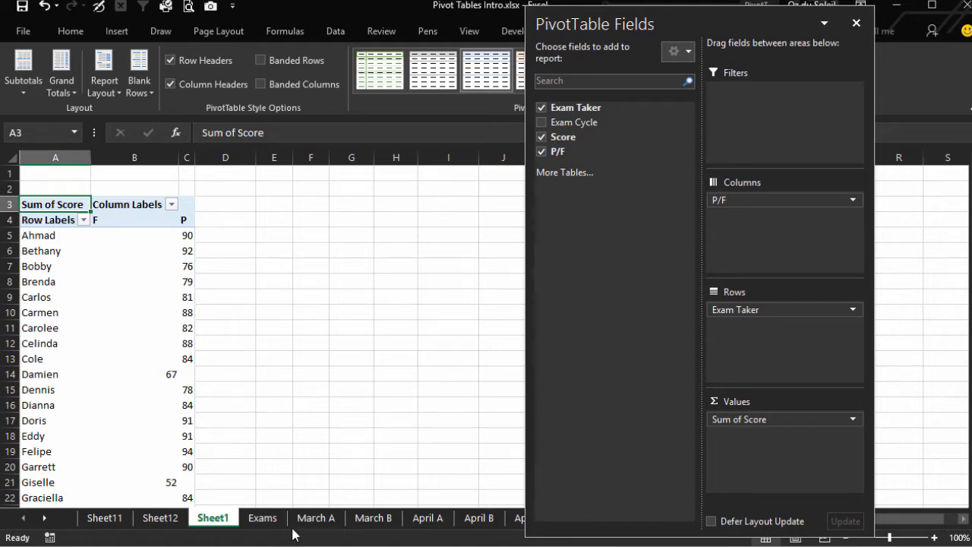
# Insert a column, head it Month in E1, and enter April in E2
pyautogui.click(262, 517)
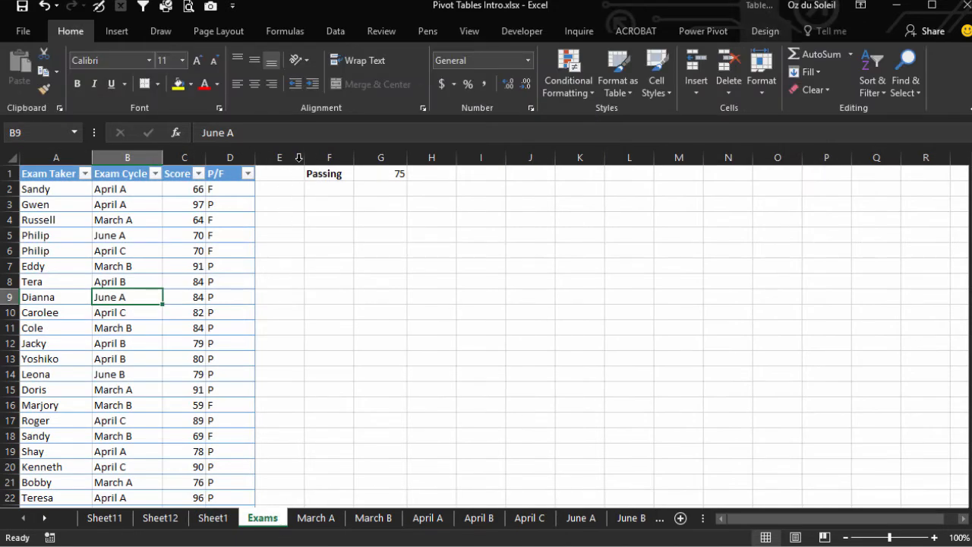
pyautogui.rightClick(329, 157)
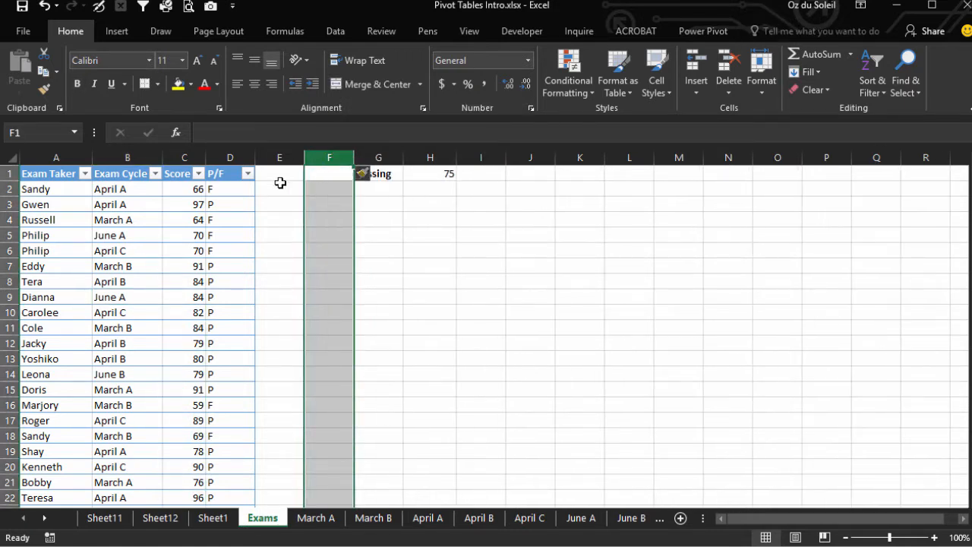
pyautogui.click(279, 174)
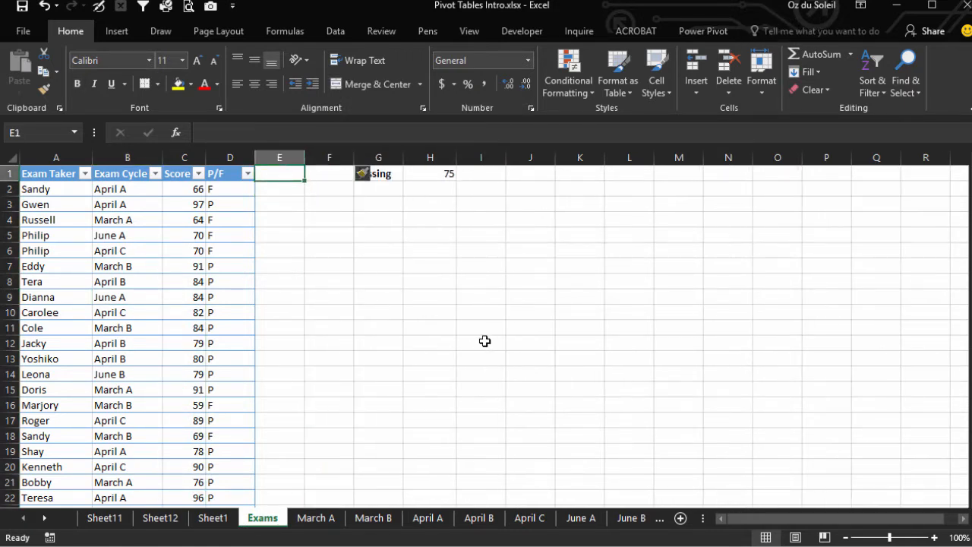
pyautogui.write('Month')
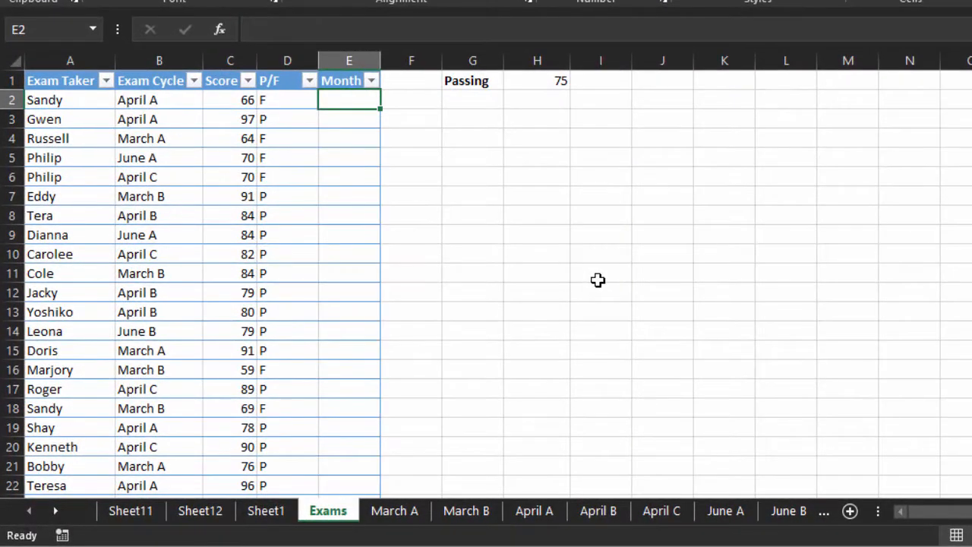
pyautogui.write('April')
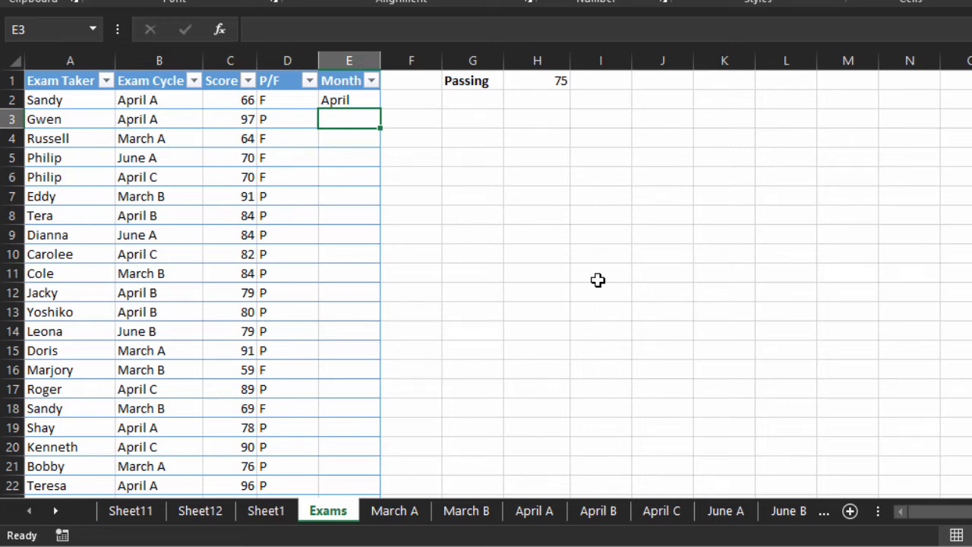
pyautogui.write('April')
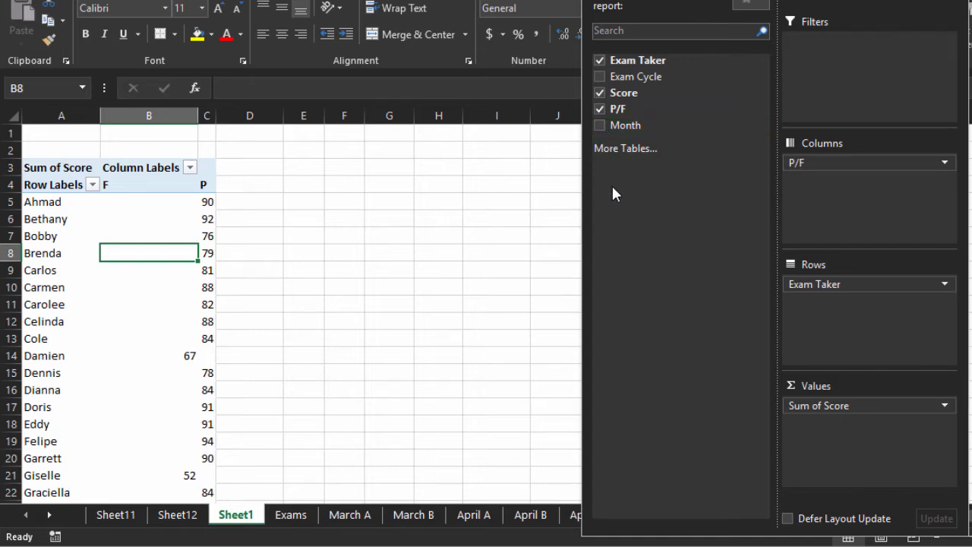
pyautogui.moveTo(851, 351)
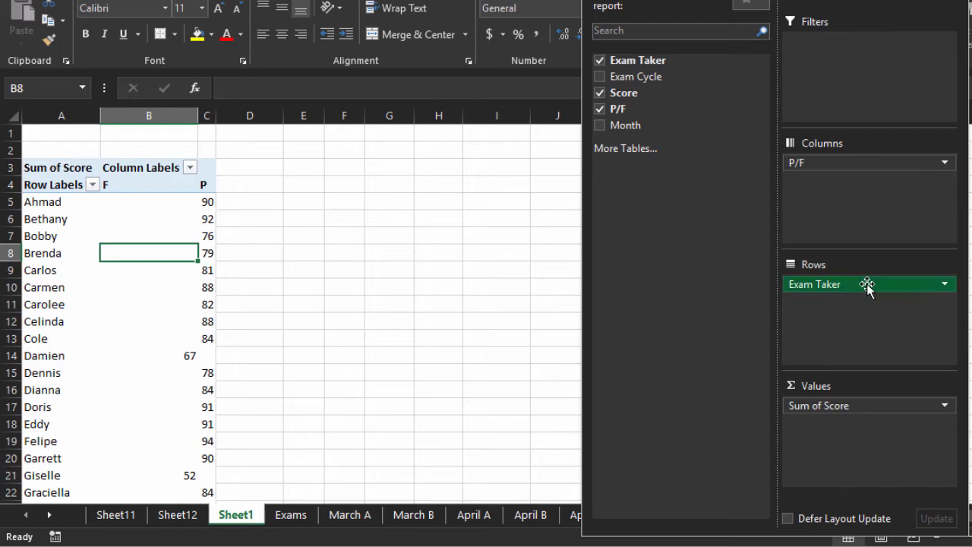
# Remove Exam Taker from the pivot rows so scores group by Month
pyautogui.click(600, 60)
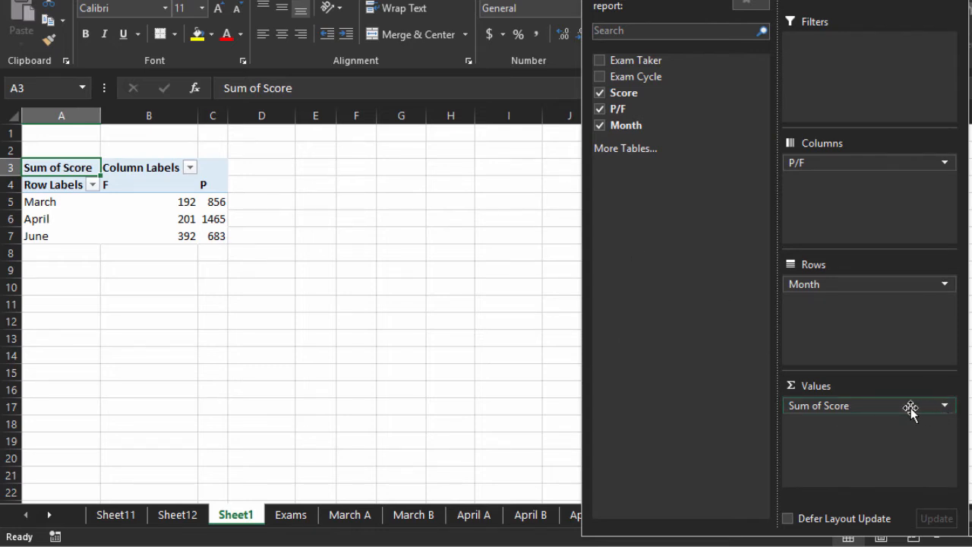
# Change the Sum of Score field to Average in Value Field Settings
pyautogui.click(846, 405)
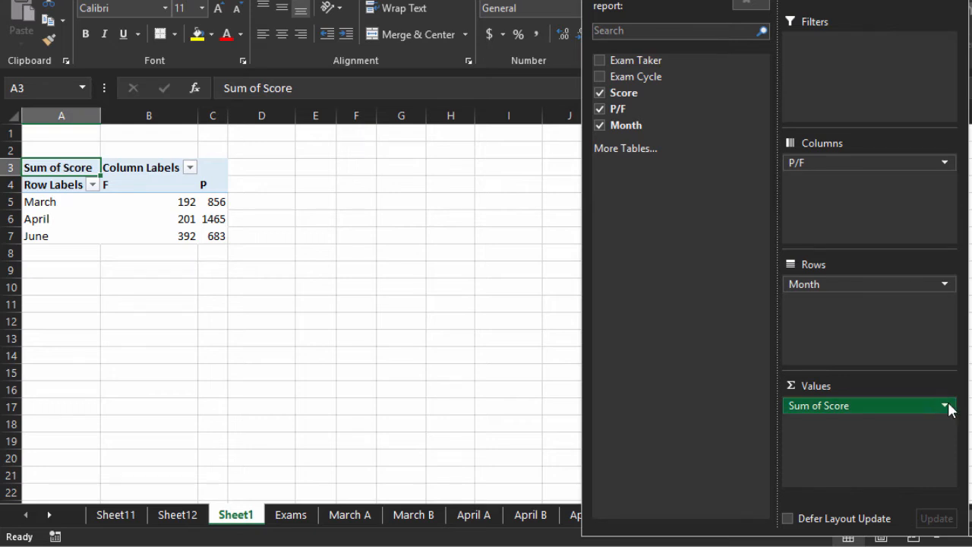
pyautogui.click(945, 406)
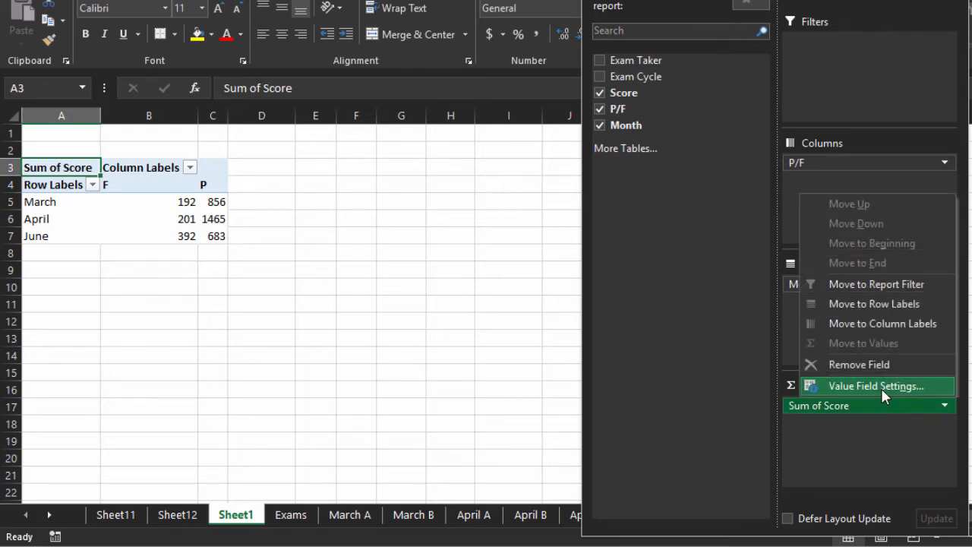
pyautogui.click(874, 386)
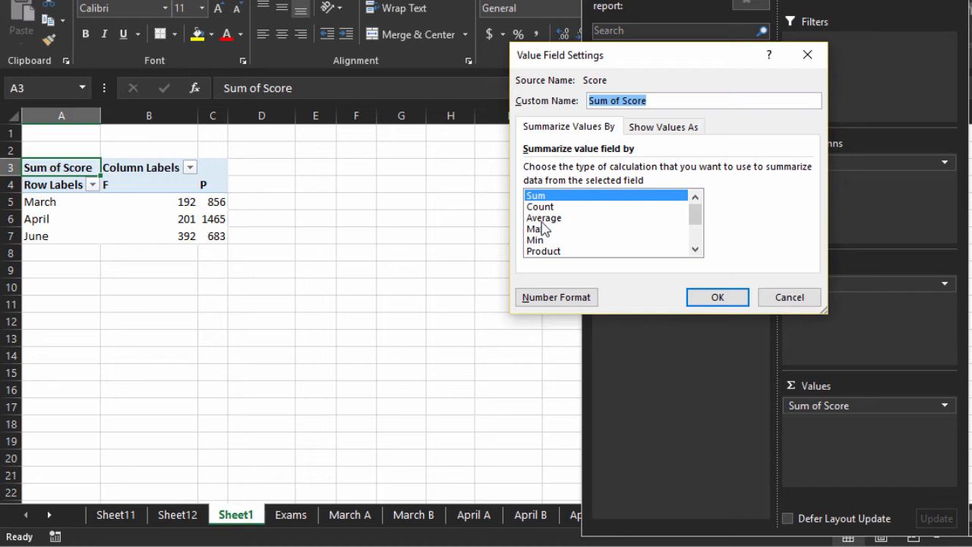
pyautogui.click(717, 297)
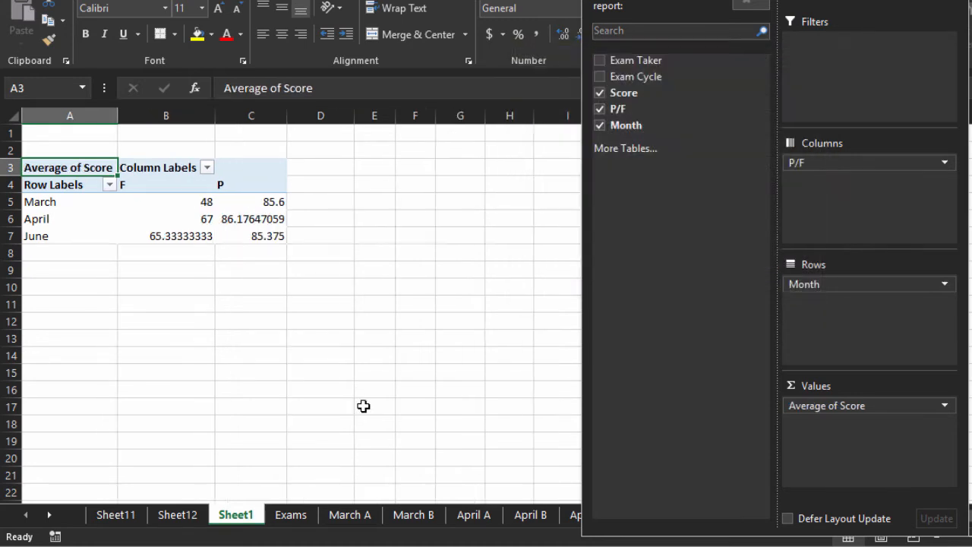
pyautogui.moveTo(378, 418)
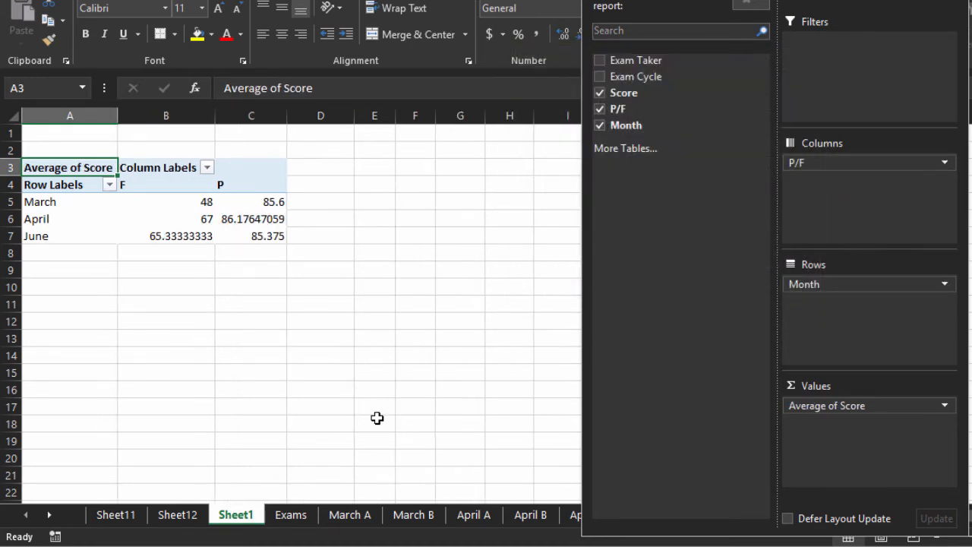
pyautogui.moveTo(209, 332)
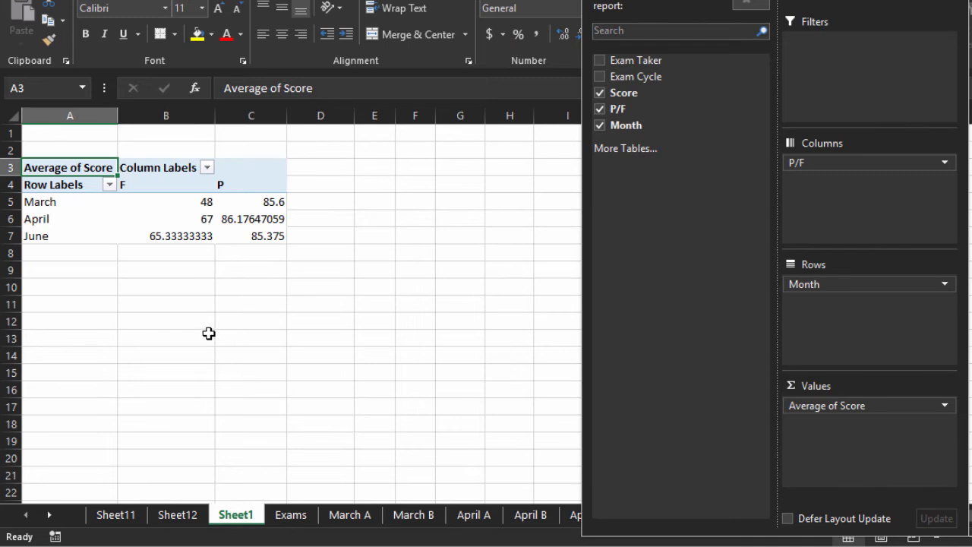
pyautogui.moveTo(158, 195)
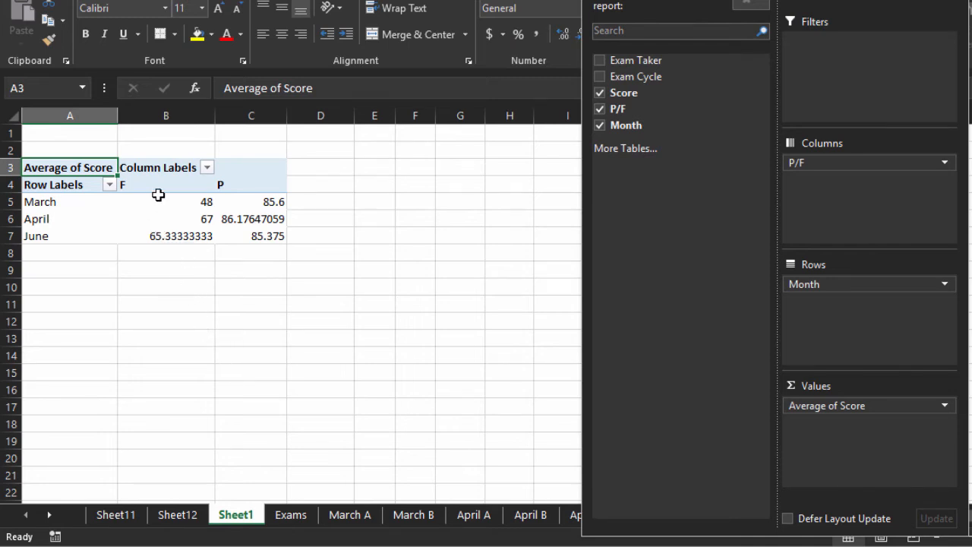
pyautogui.moveTo(124, 268)
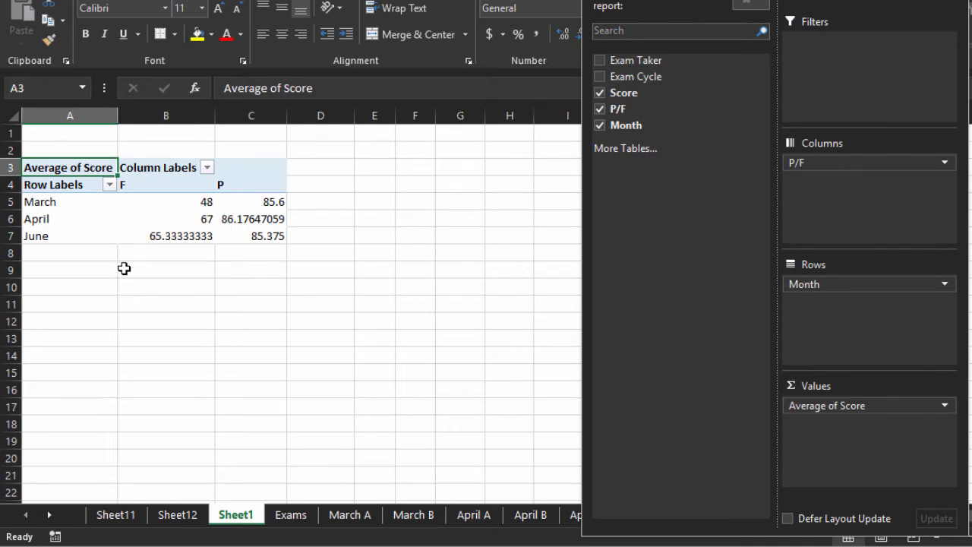
pyautogui.moveTo(174, 361)
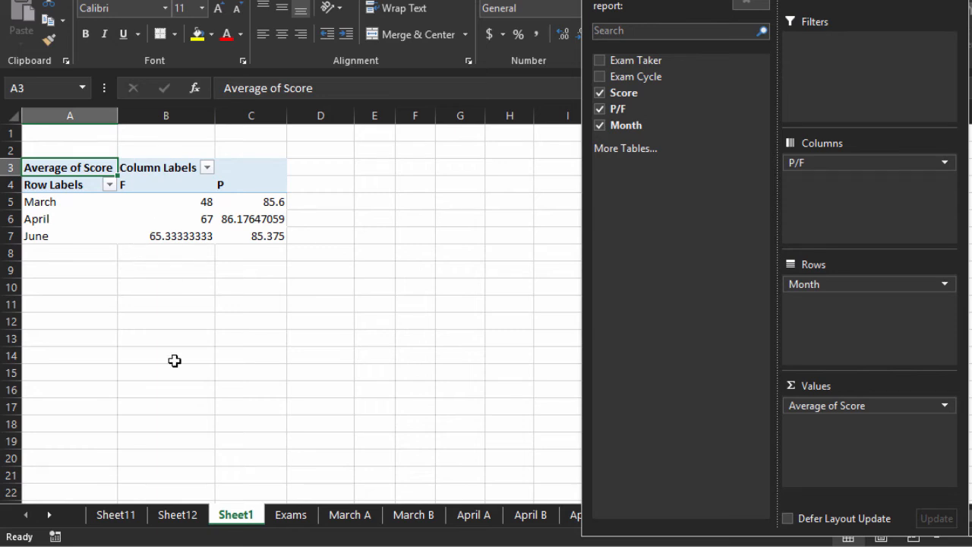
pyautogui.moveTo(203, 321)
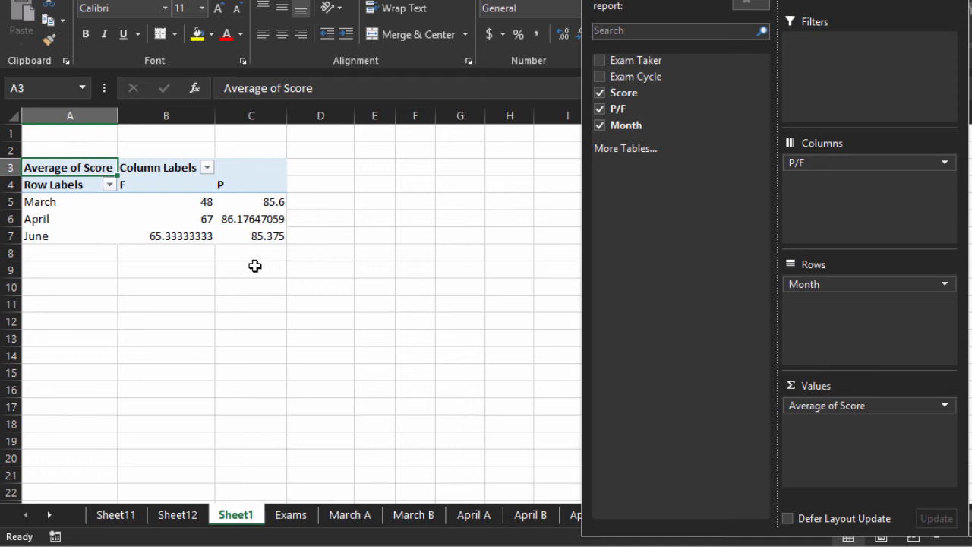
pyautogui.moveTo(261, 190)
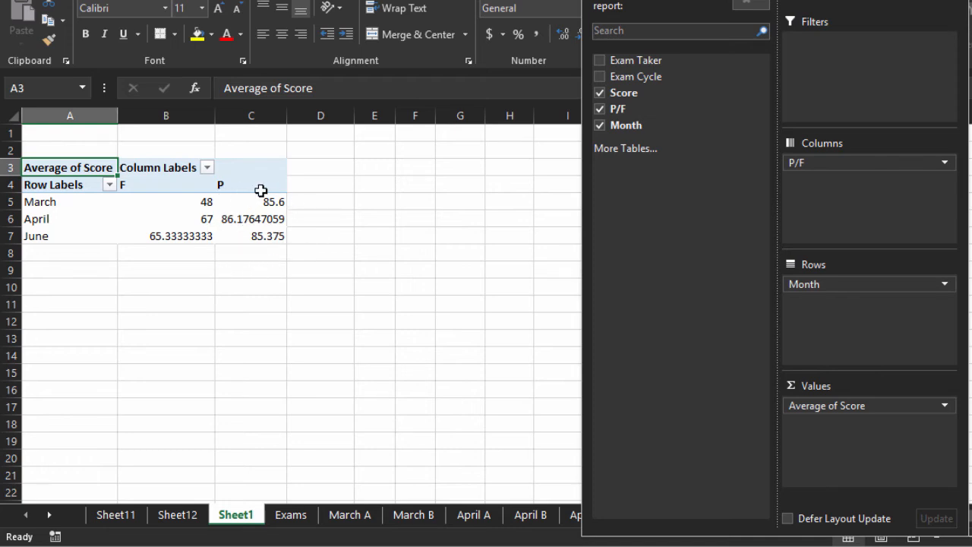
pyautogui.moveTo(235, 308)
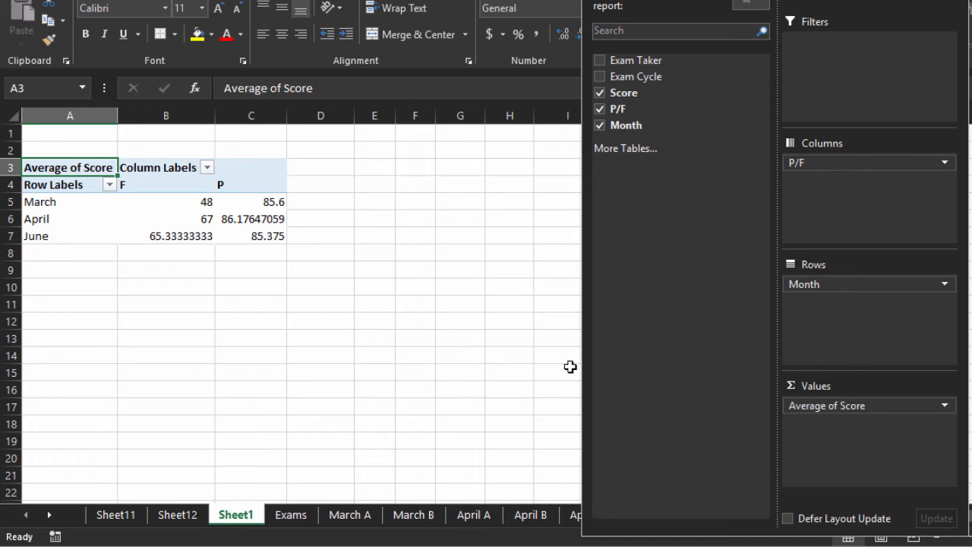
pyautogui.moveTo(730, 427)
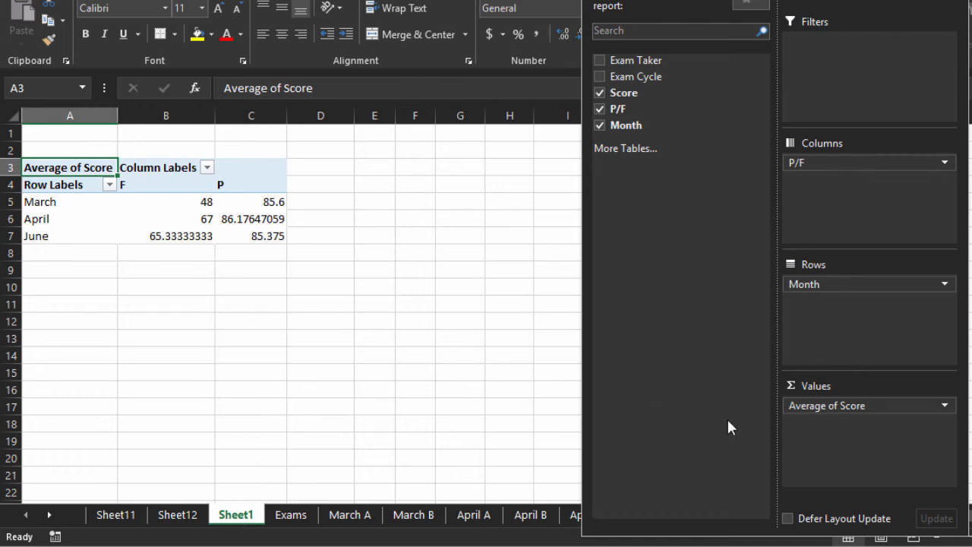
pyautogui.moveTo(649, 150)
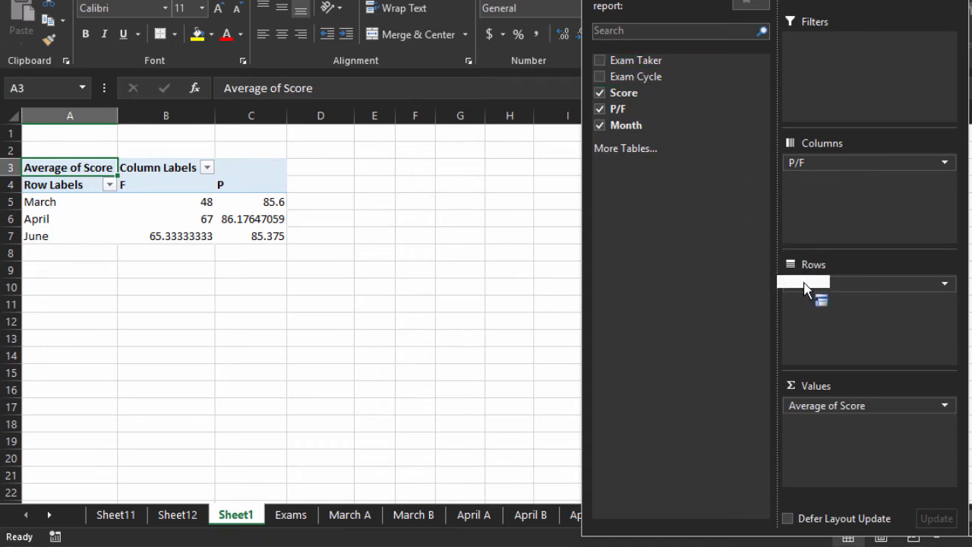
# Nest Exam Taker under Month in the pivot rows, then switch to the Exams sheet
pyautogui.click(599, 60)
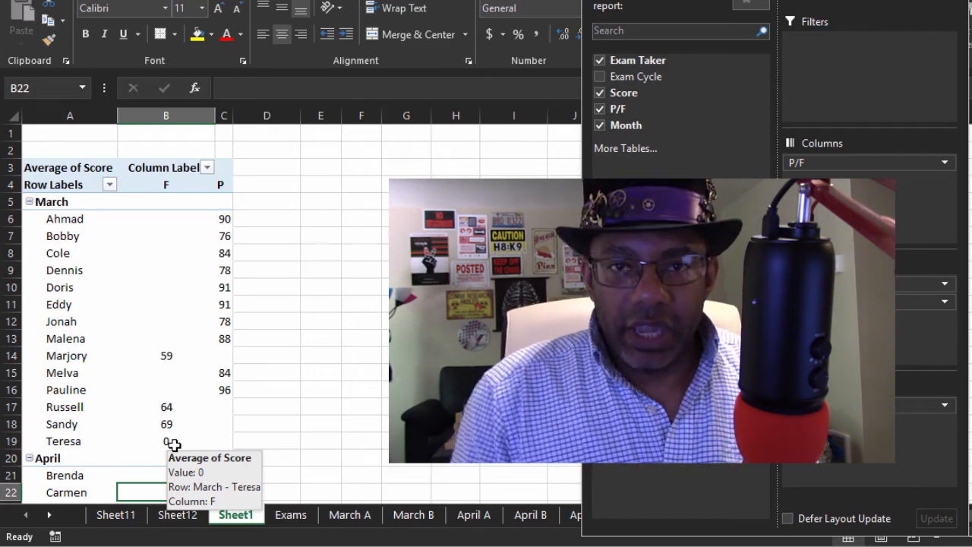
pyautogui.click(290, 514)
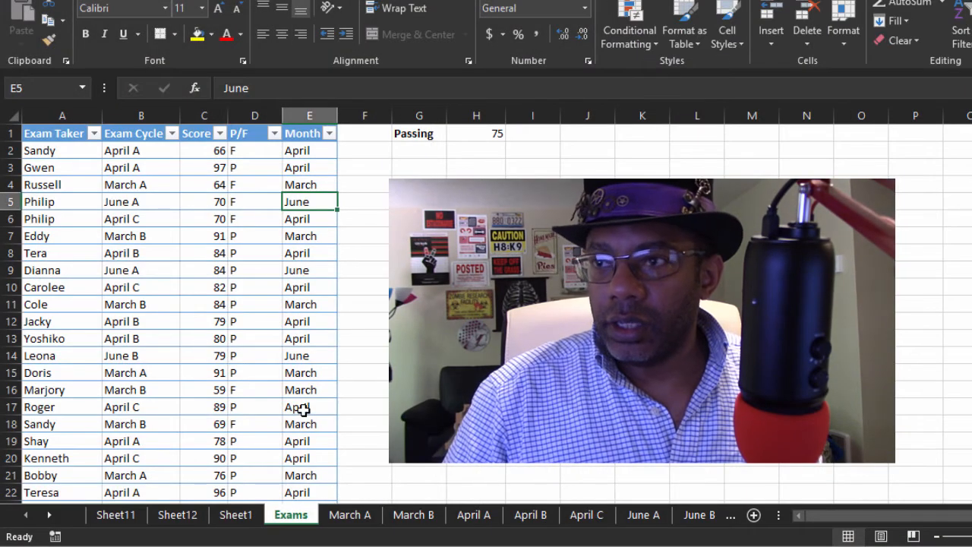